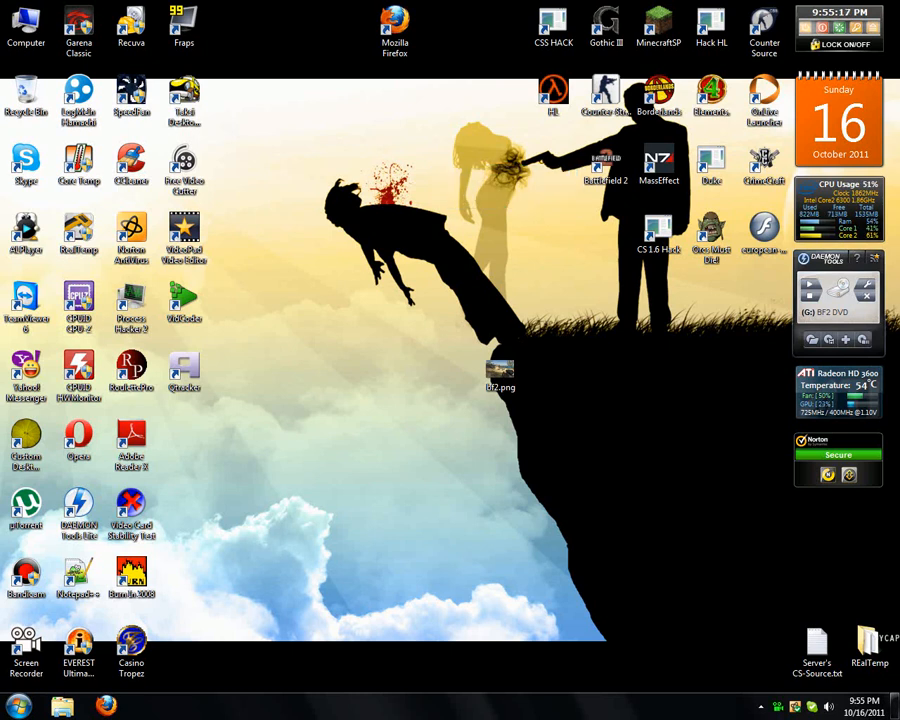
# View the Battlefield 2 black-spots screenshot, then launch Catalyst Control Center from the ATI tray icon.
pyautogui.doubleClick(500, 372)
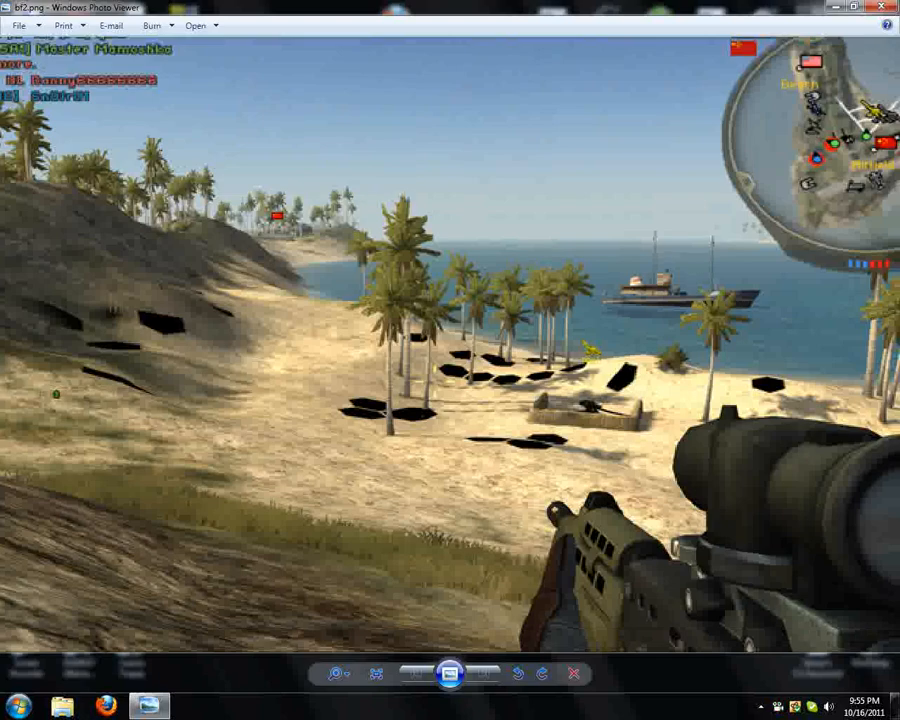
pyautogui.click(884, 7)
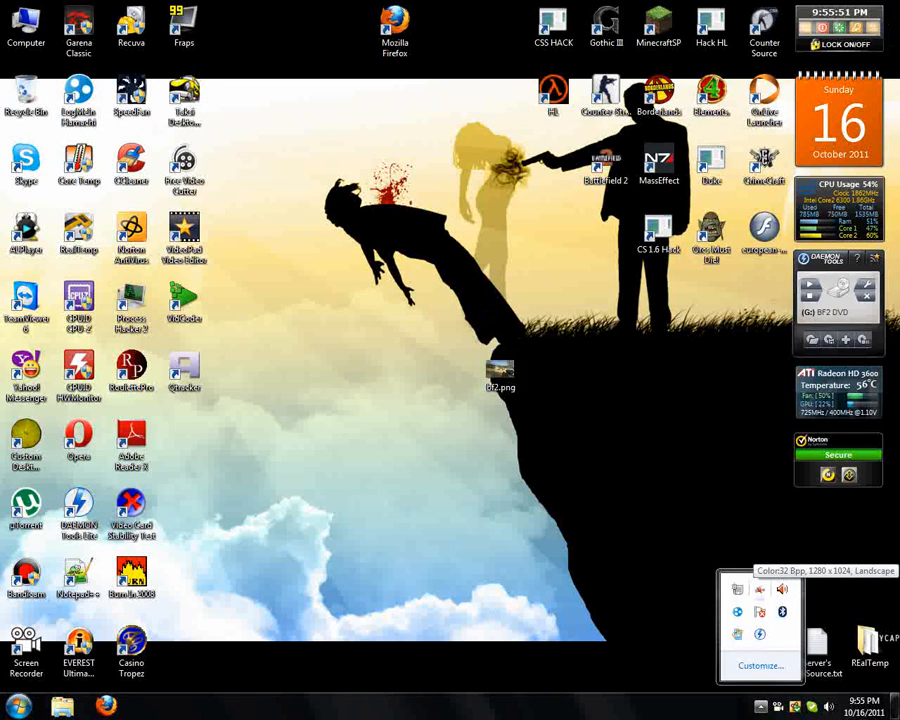
pyautogui.rightClick(737, 589)
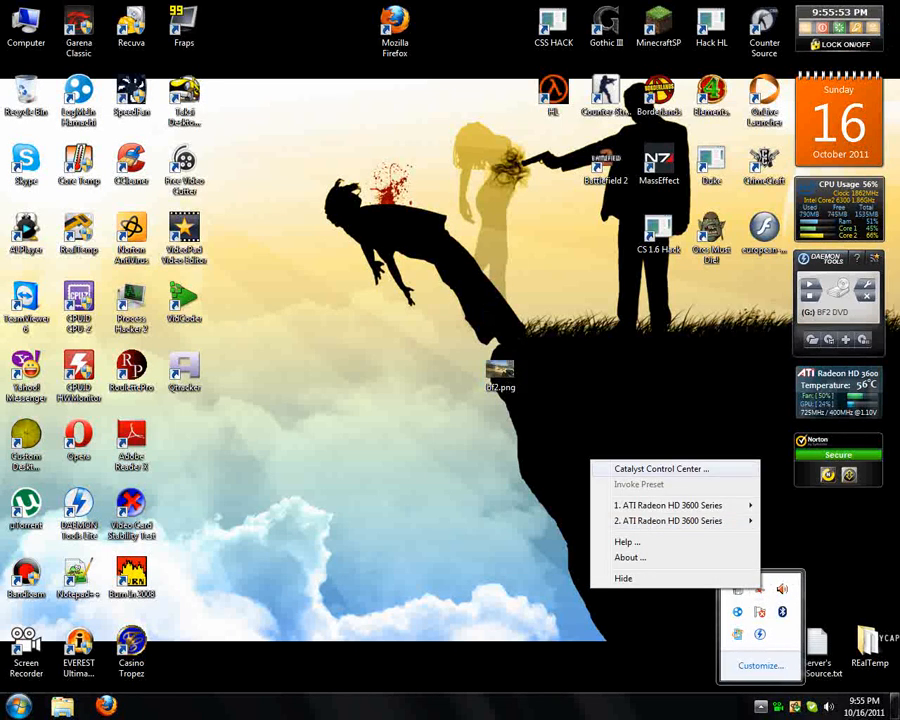
pyautogui.click(662, 468)
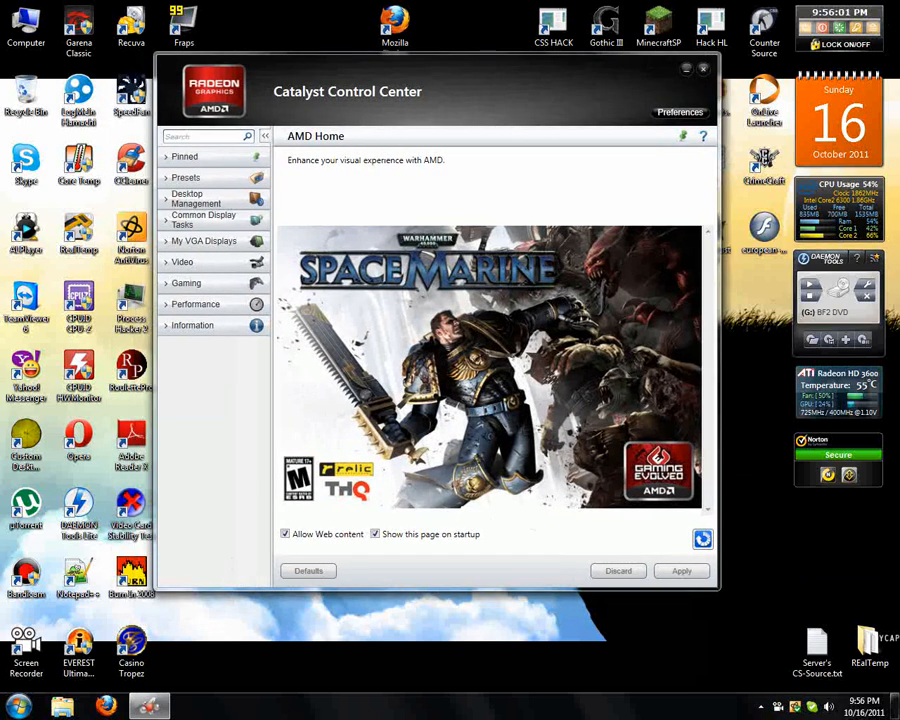
# Open Gaming > 3D Application Settings and toggle the Disable Catalyst A.I. checkbox.
pyautogui.click(186, 282)
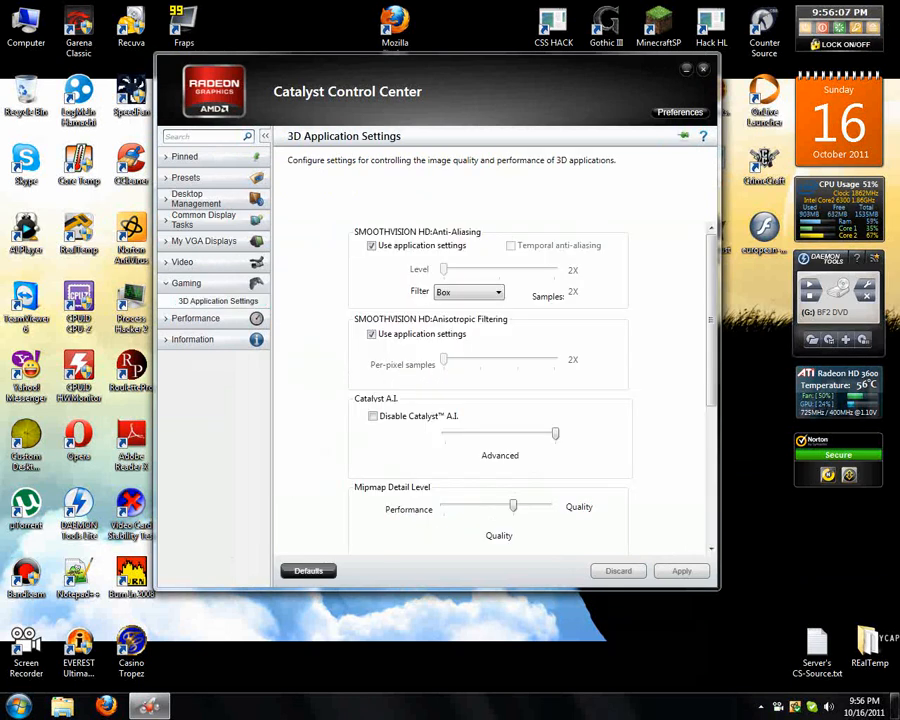
pyautogui.scroll(-3)
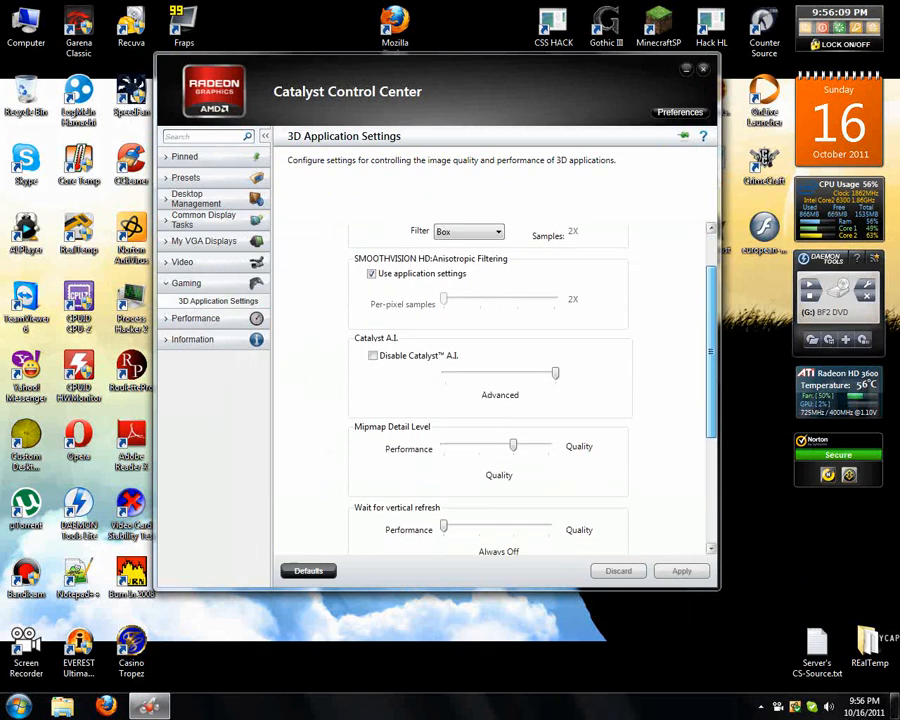
pyautogui.scroll(-3)
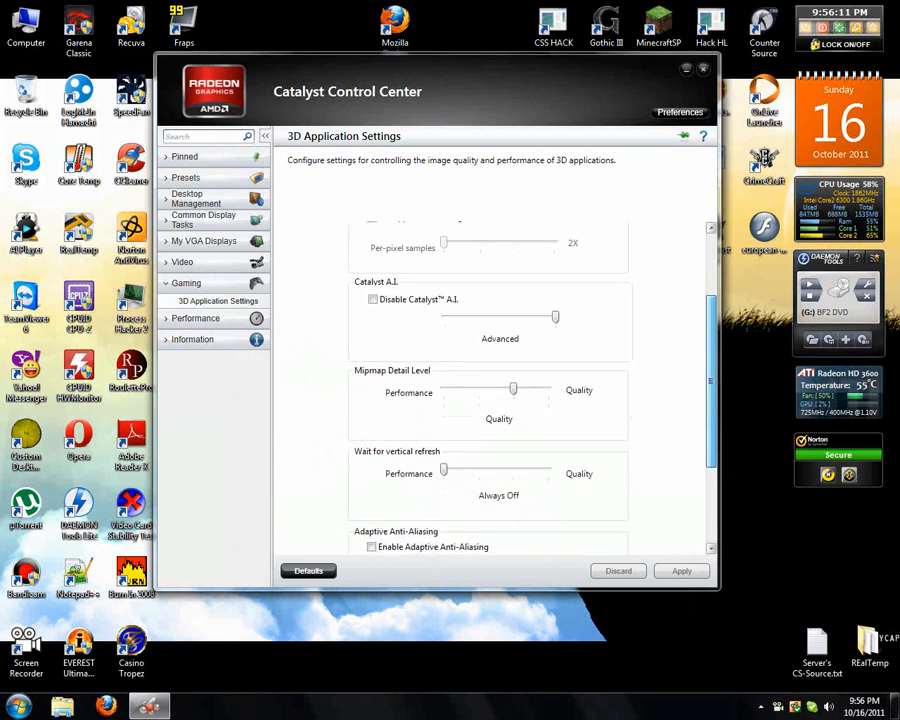
pyautogui.click(373, 294)
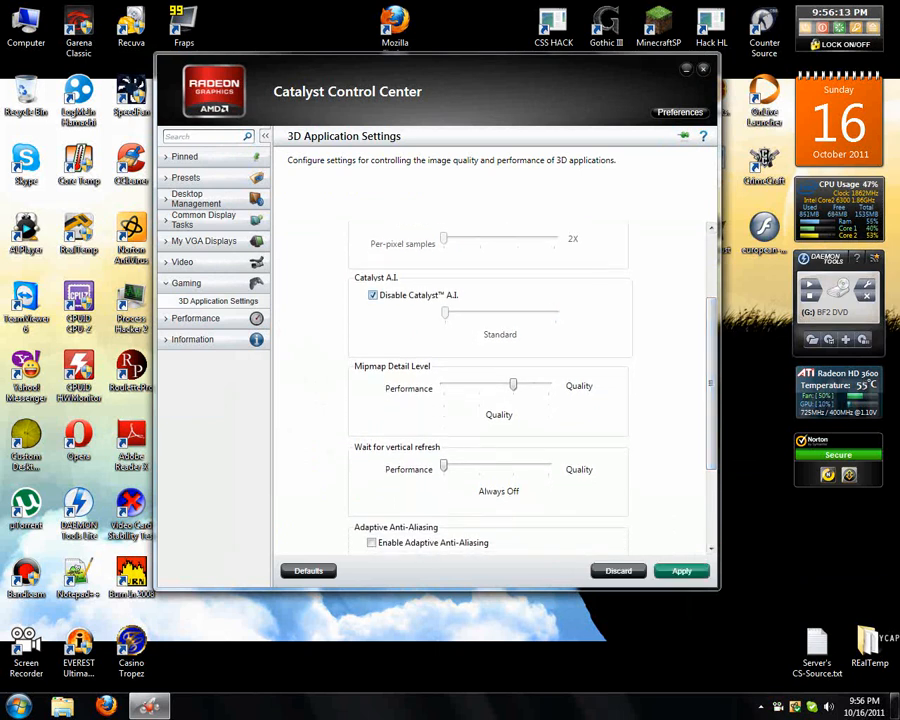
pyautogui.moveTo(373, 294)
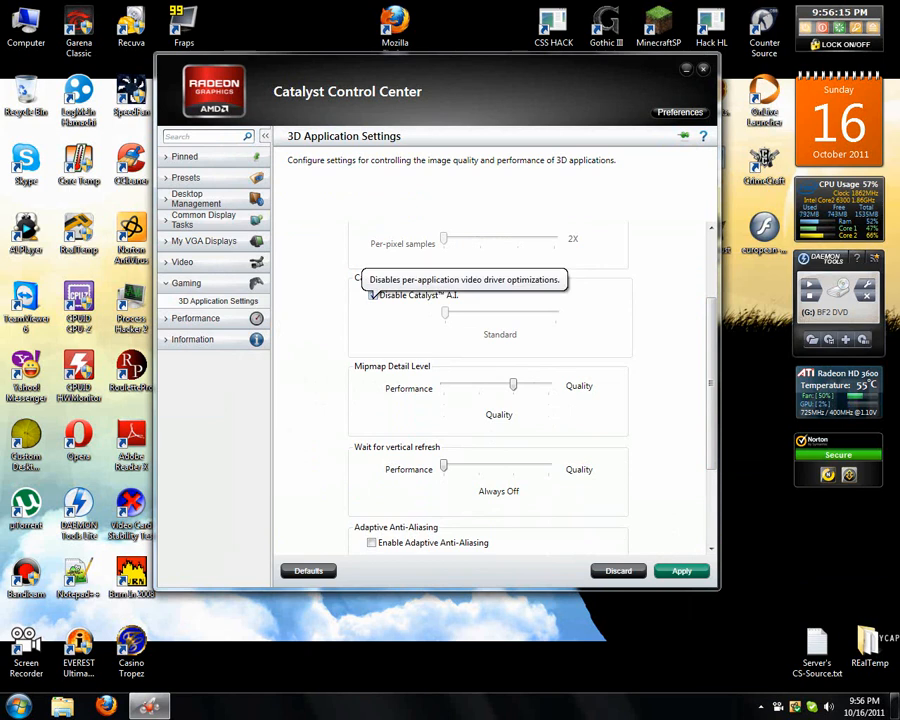
pyautogui.click(373, 294)
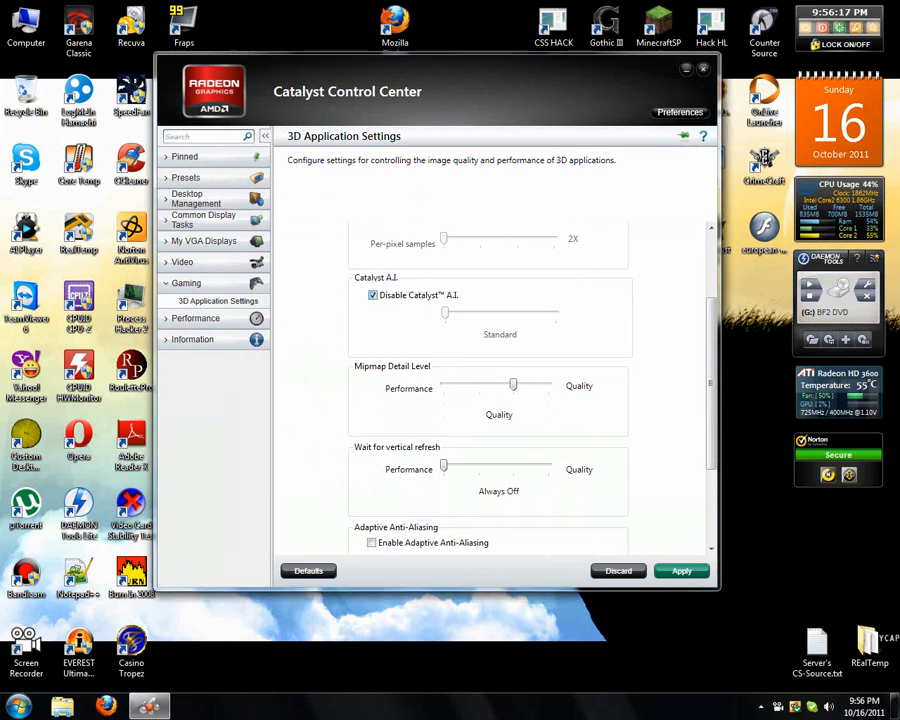
# Apply the 3D settings, close Catalyst Control Center and deselect the desktop screenshot.
pyautogui.click(373, 294)
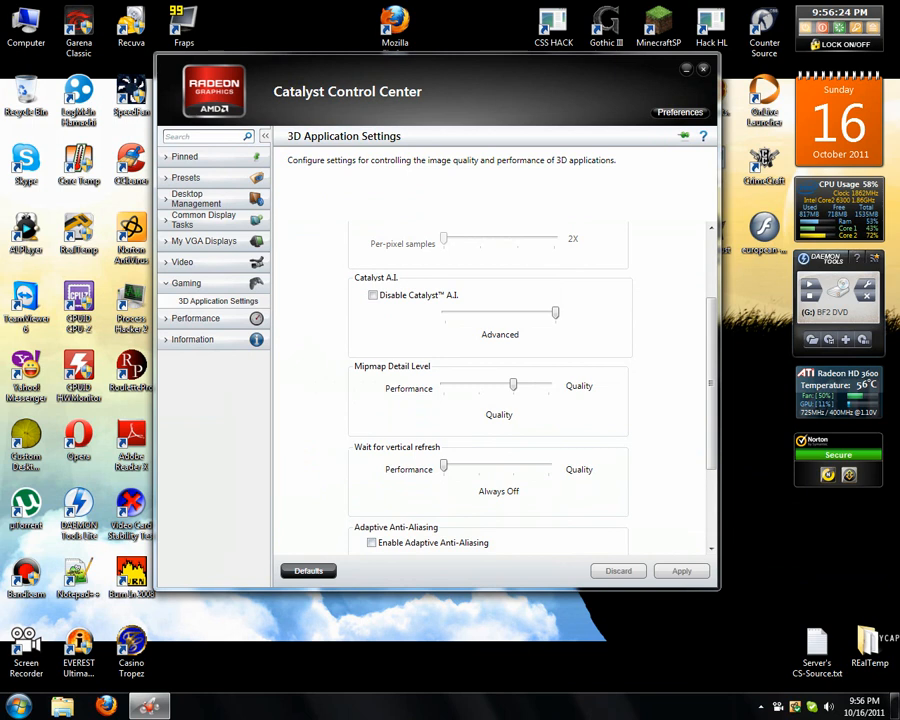
pyautogui.click(703, 68)
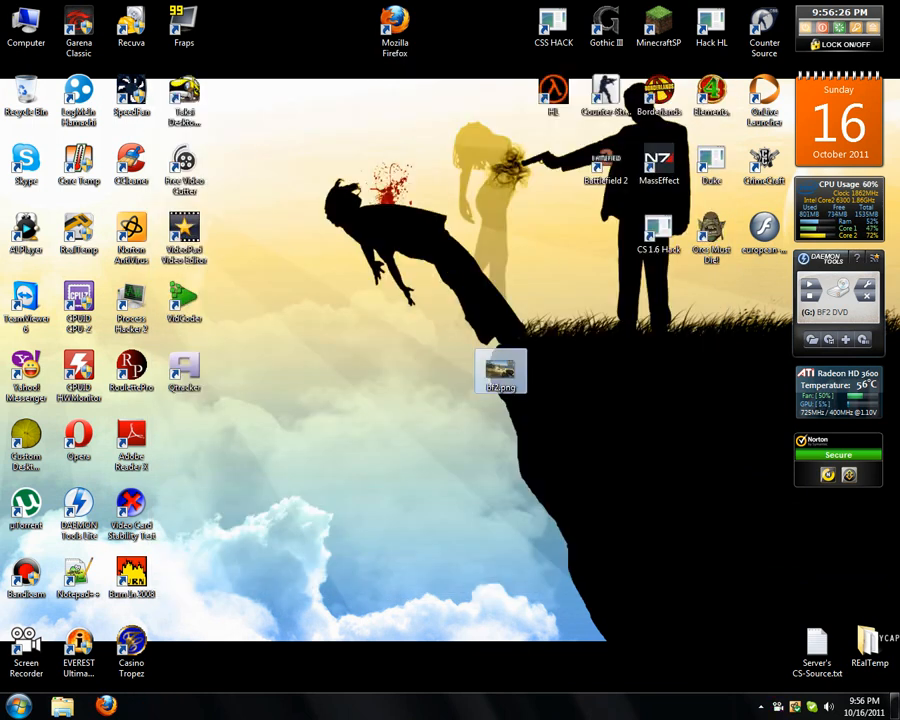
pyautogui.click(500, 372)
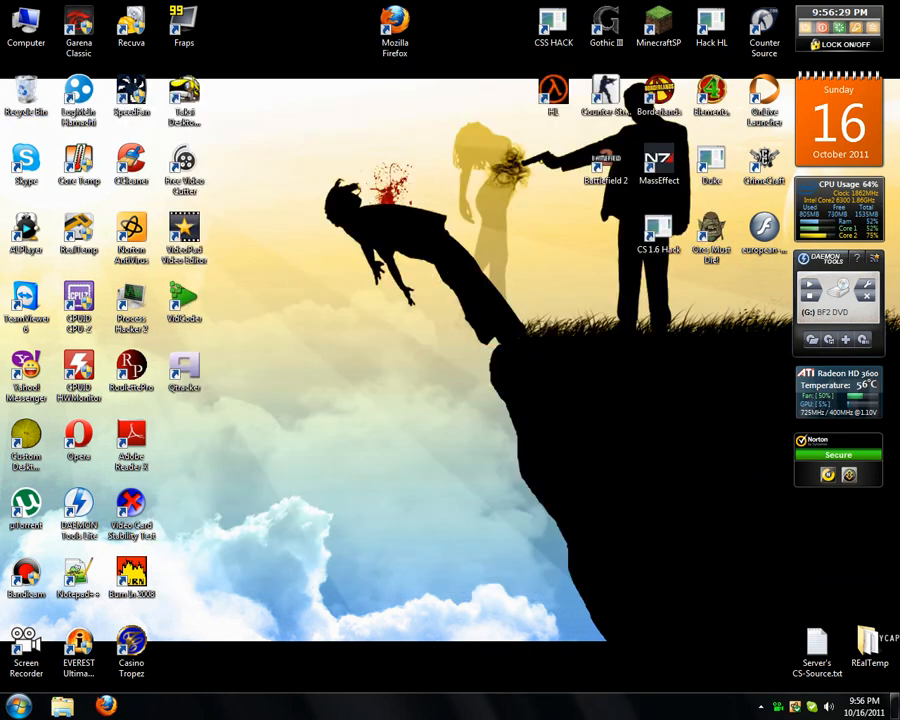